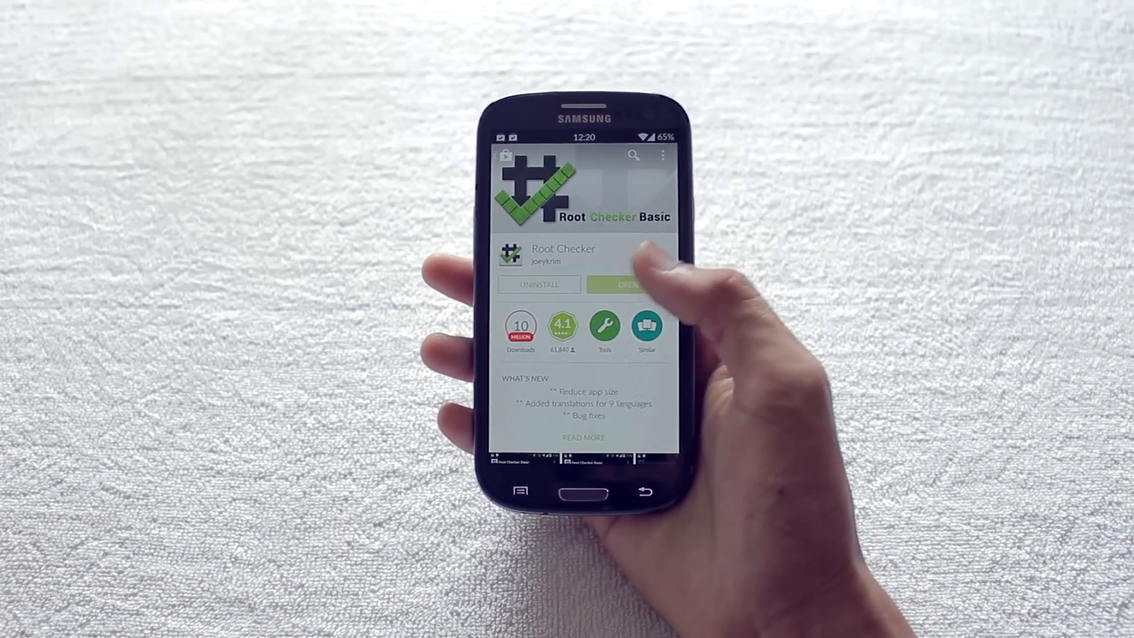
- Launch Root Checker Basic, agree to its disclaimer and verify the phone's root access
left_click(623, 284)
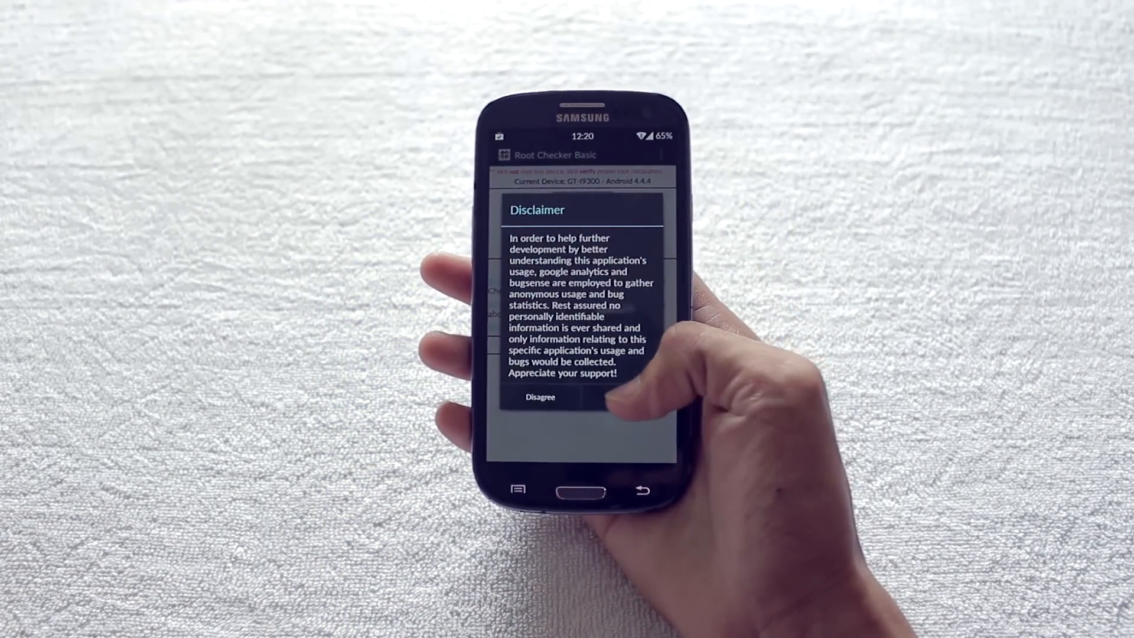
left_click(550, 397)
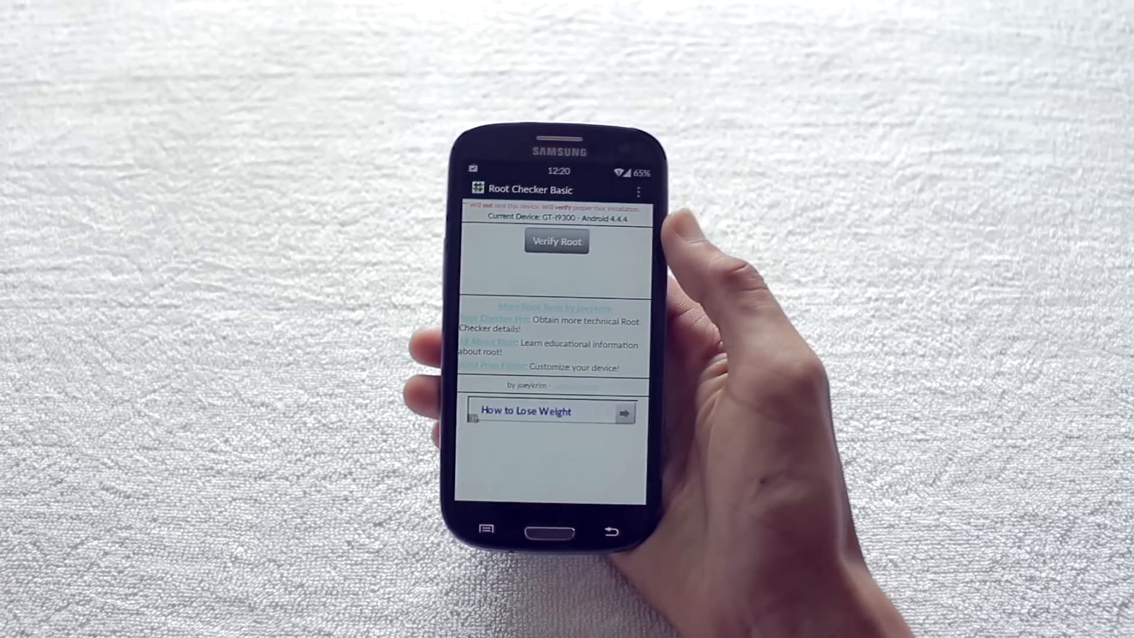
left_click(557, 241)
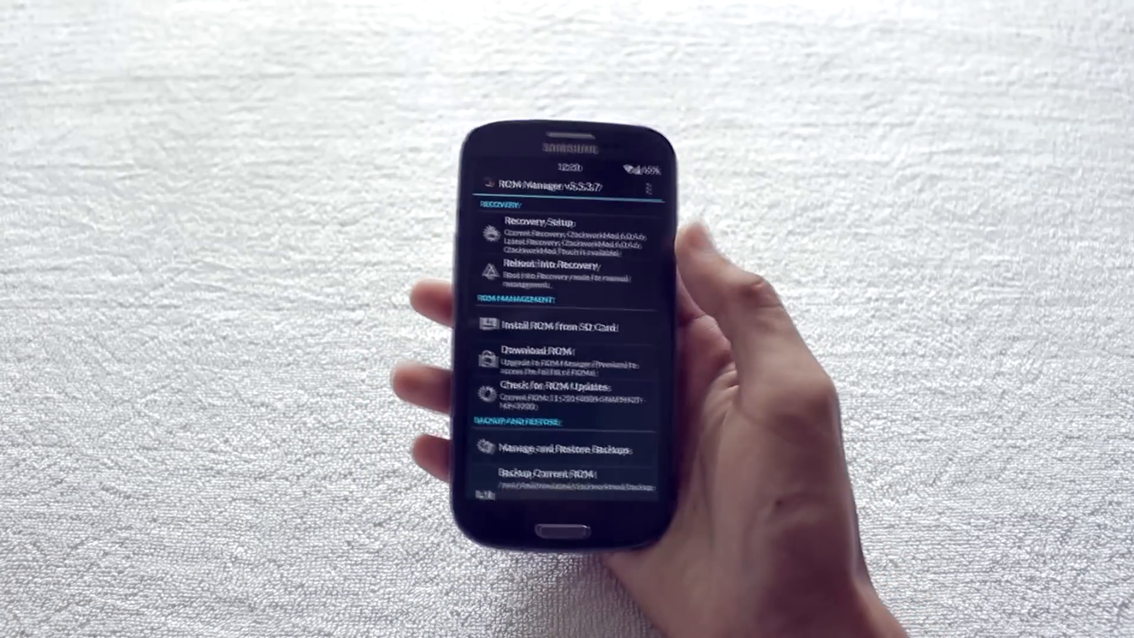
- Flash ClockworkMod recovery for the Samsung Galaxy S3 (GT-I9300) via Recovery Setup
left_click(564, 228)
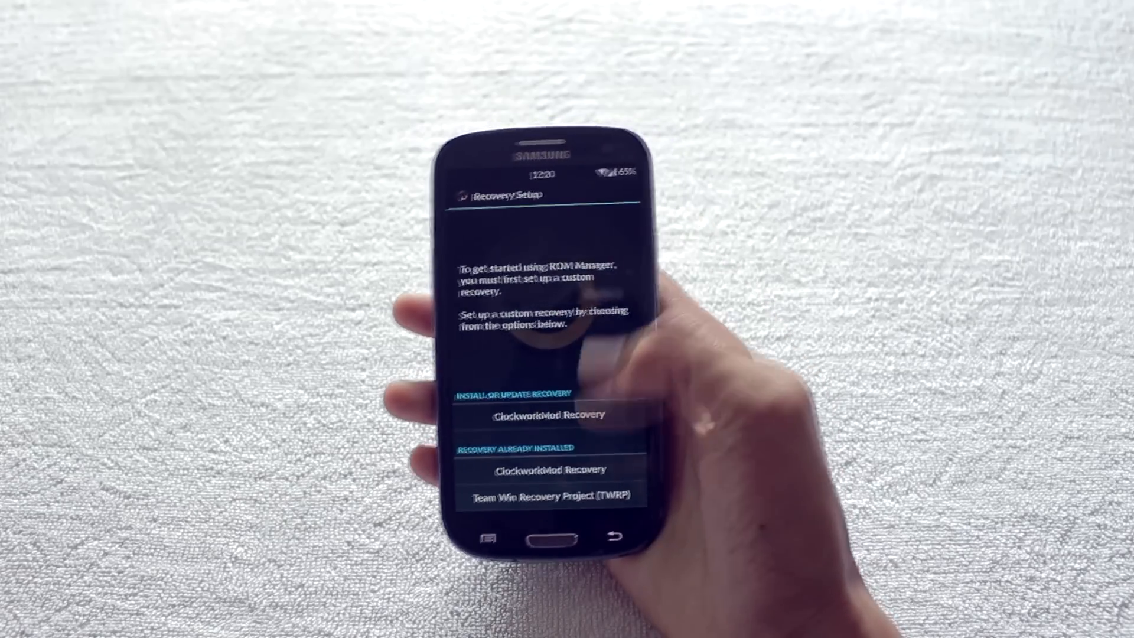
left_click(549, 413)
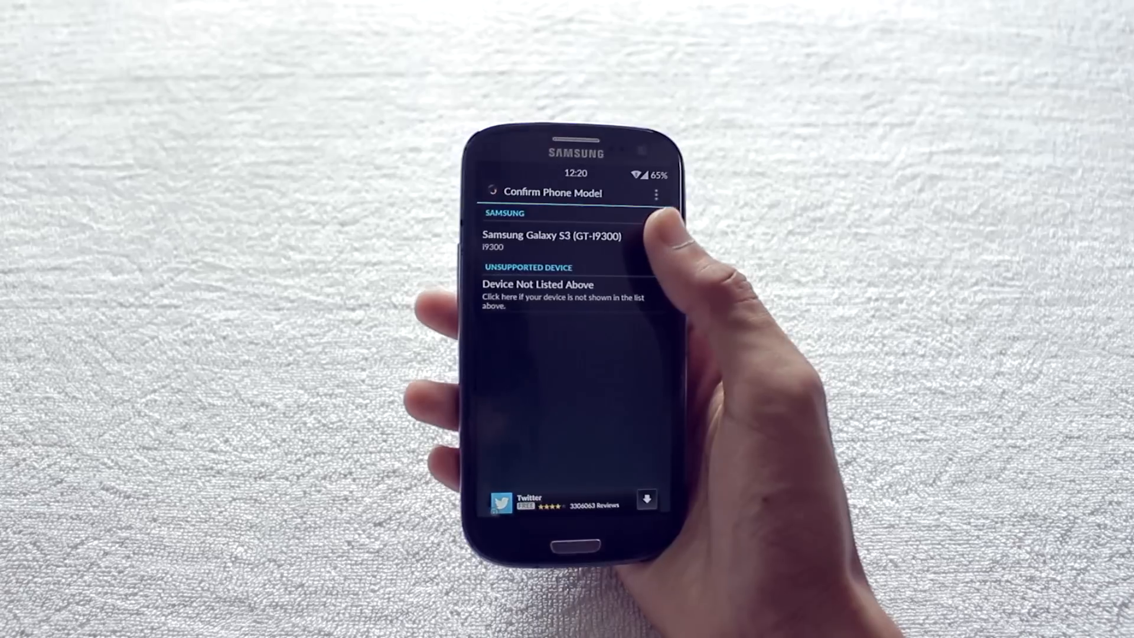
left_click(557, 240)
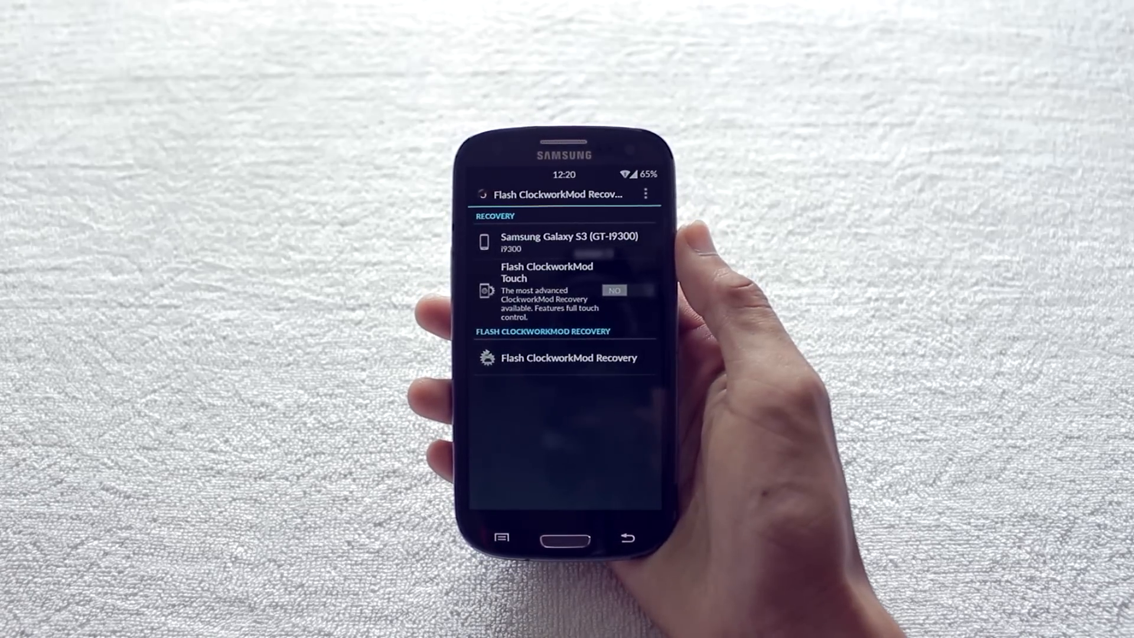
left_click(568, 357)
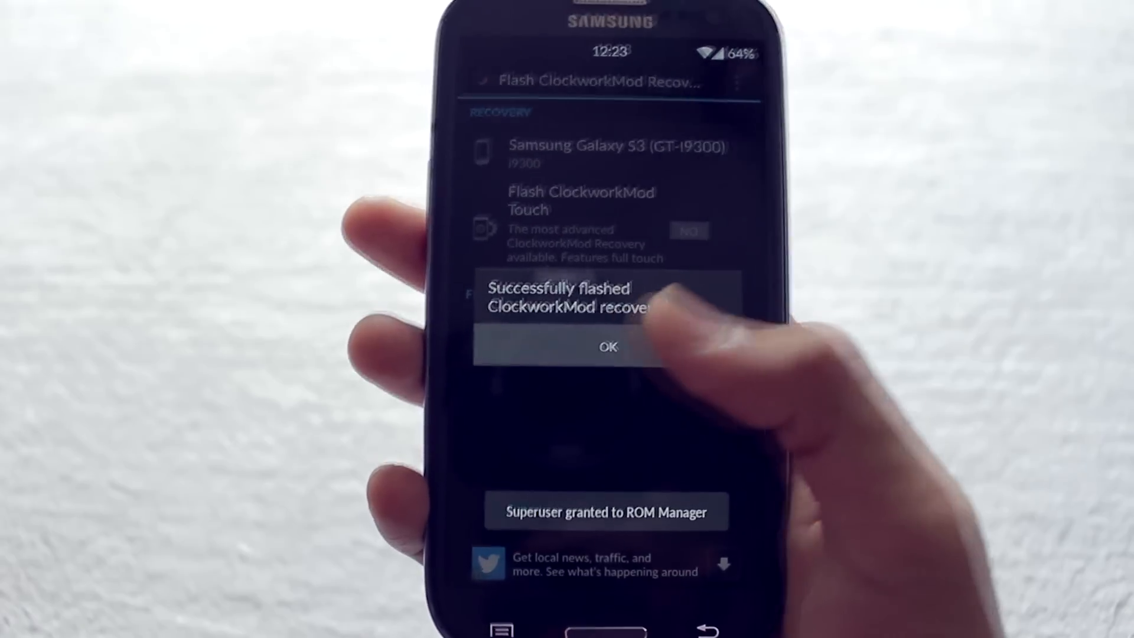
- Dismiss the flash-success message and reboot the phone into ClockworkMod Recovery
left_click(607, 346)
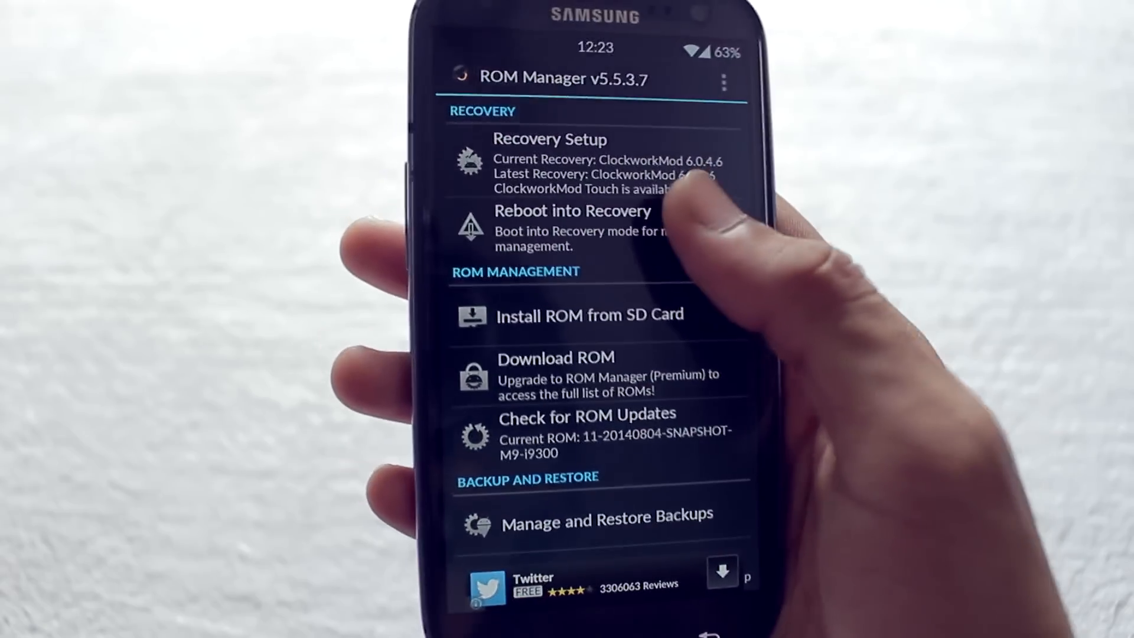
left_click(572, 228)
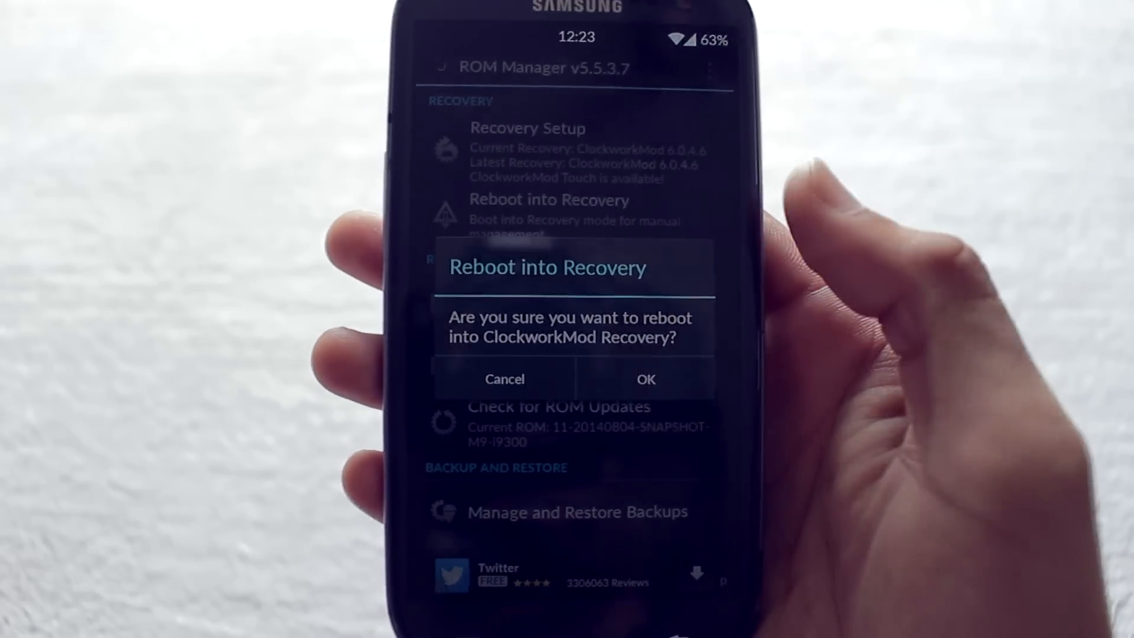
left_click(645, 378)
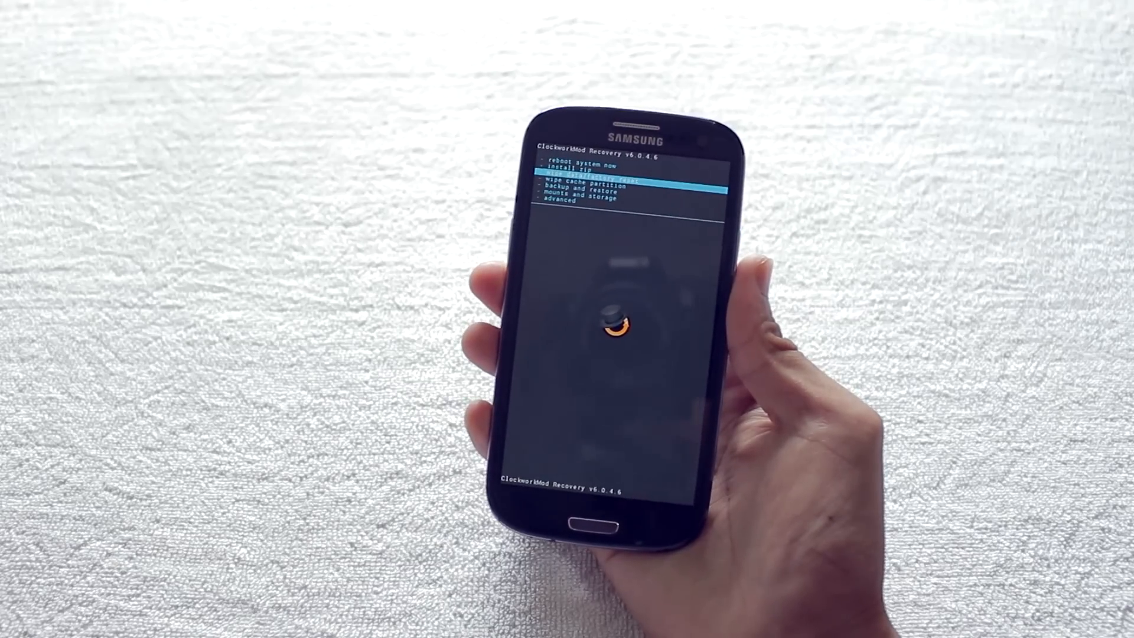